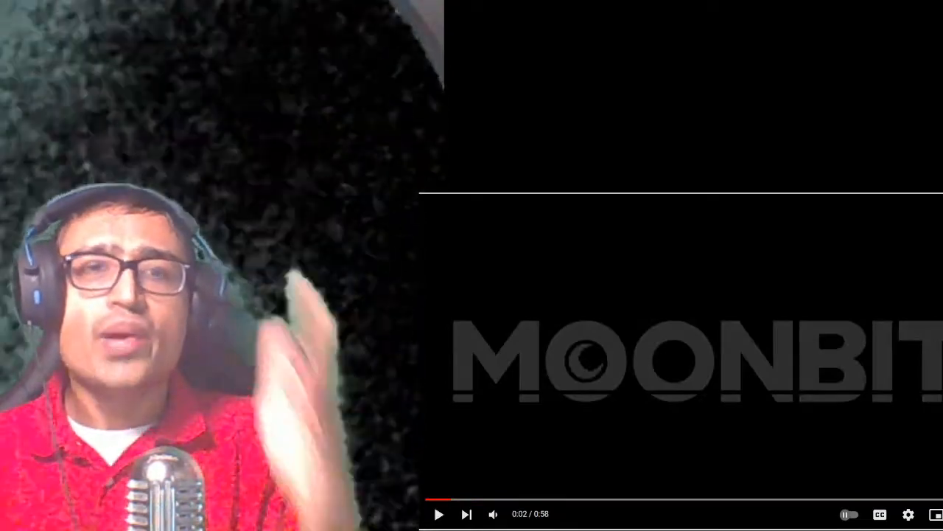
Scrub the trailer forward to about 0:41 on the dark brick corridor scene, paused.
{"action": "left_click", "coordinate": [493, 514]}
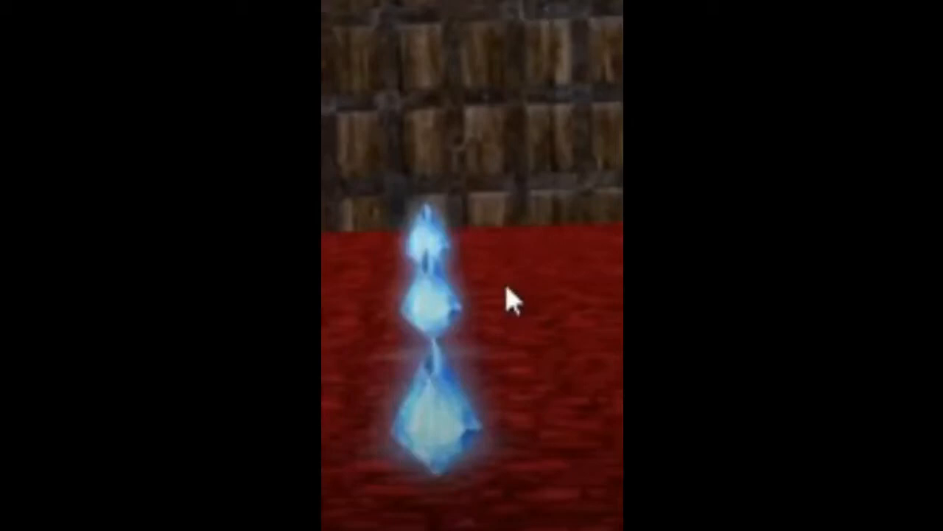
{"action": "mouse_move", "coordinate": [354, 401]}
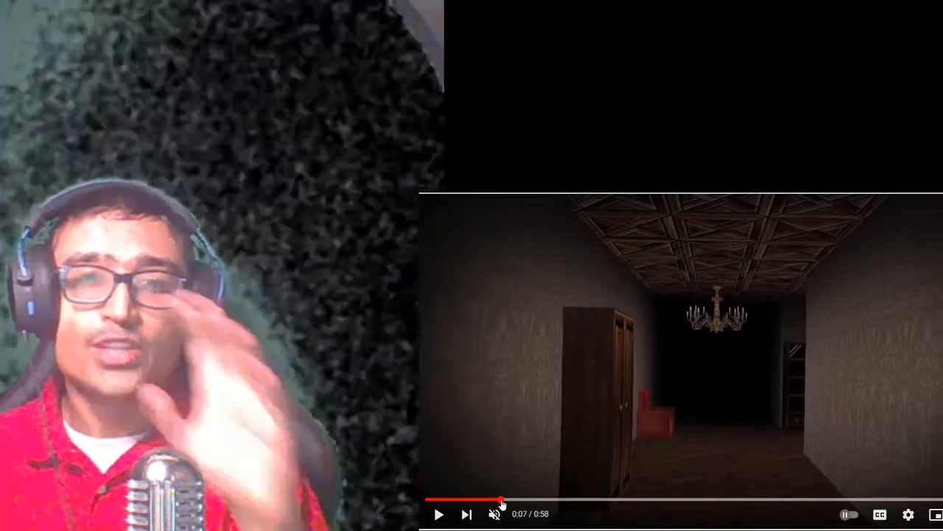
{"action": "mouse_move", "coordinate": [602, 451]}
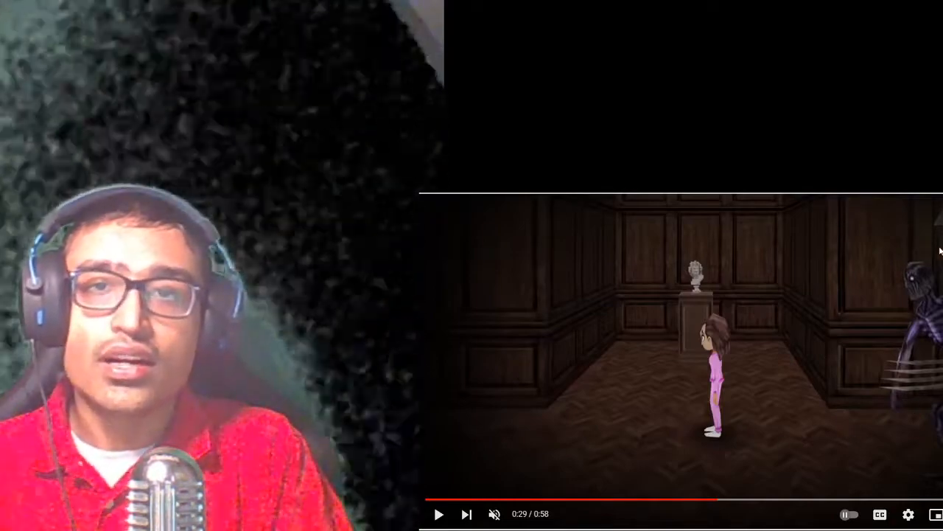
{"action": "mouse_move", "coordinate": [902, 387]}
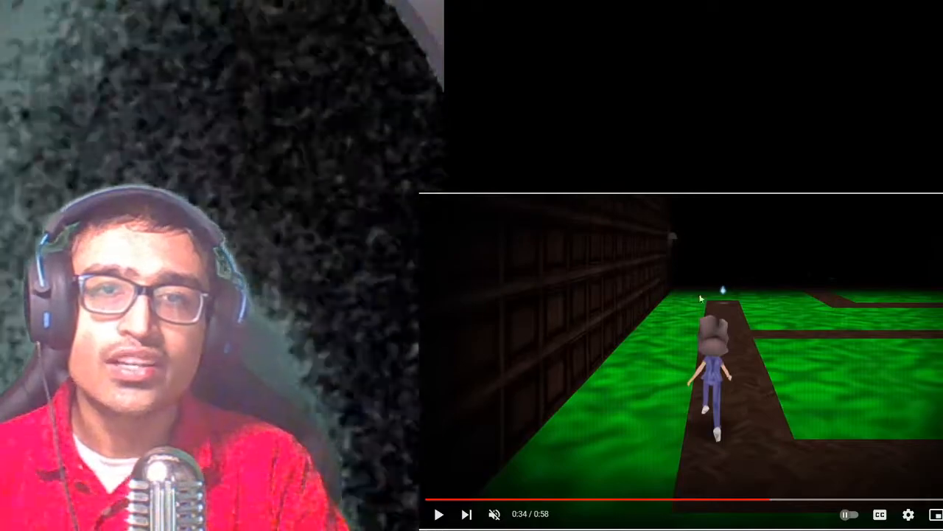
{"action": "mouse_move", "coordinate": [728, 308]}
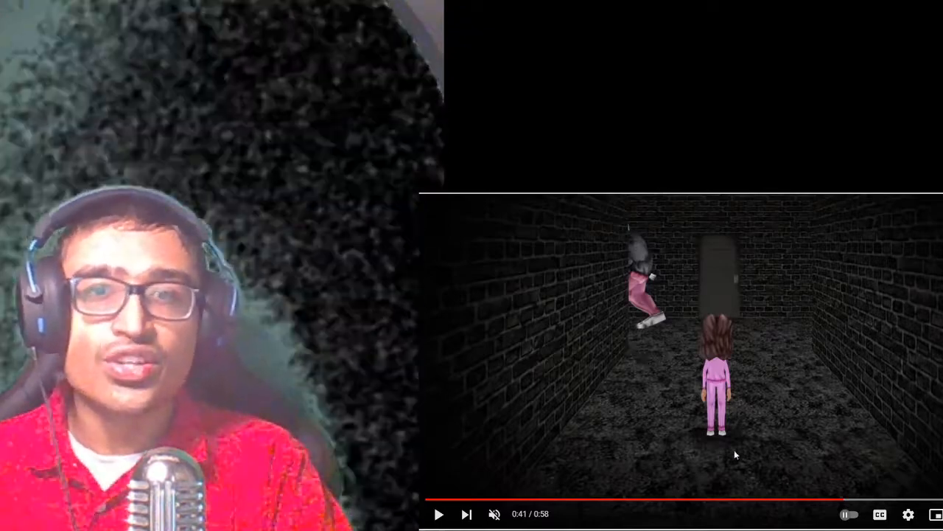
{"action": "mouse_move", "coordinate": [851, 505]}
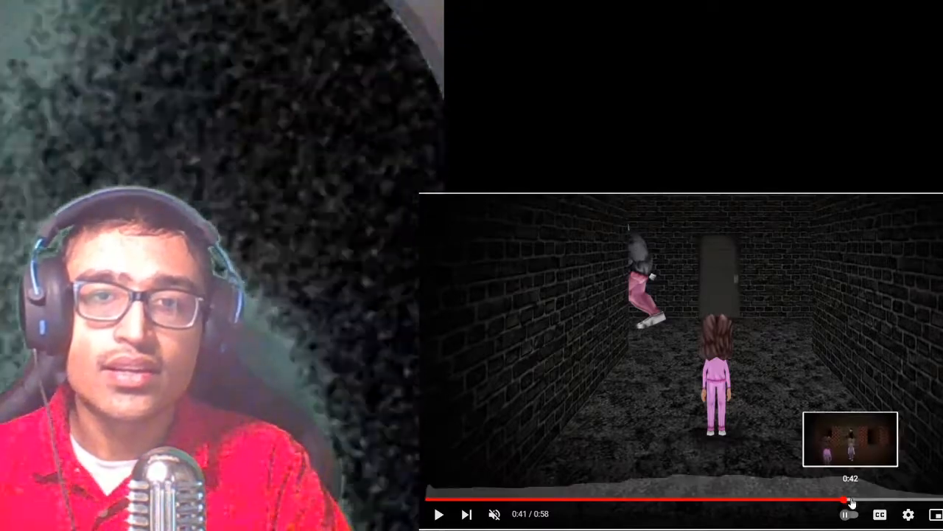